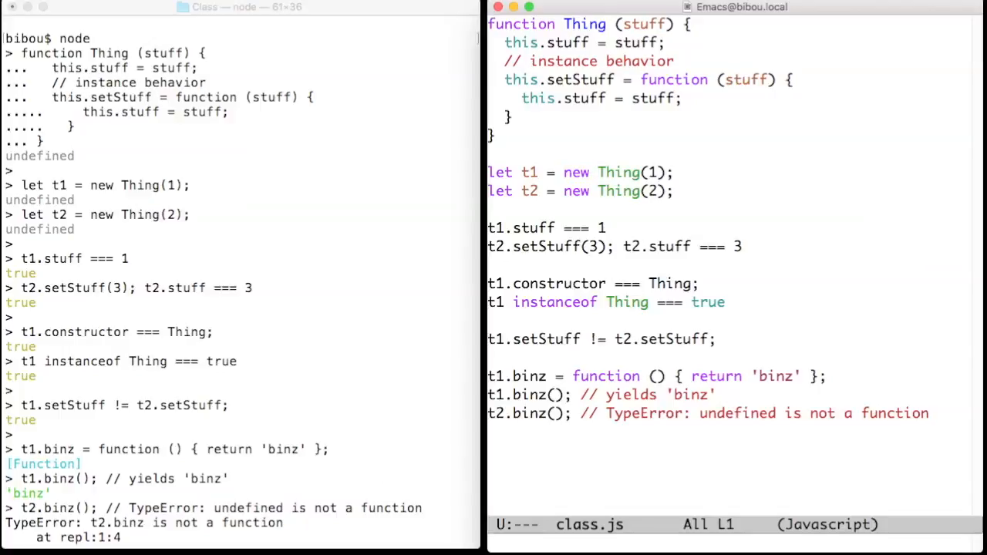
pyautogui.doubleClick(585, 25)
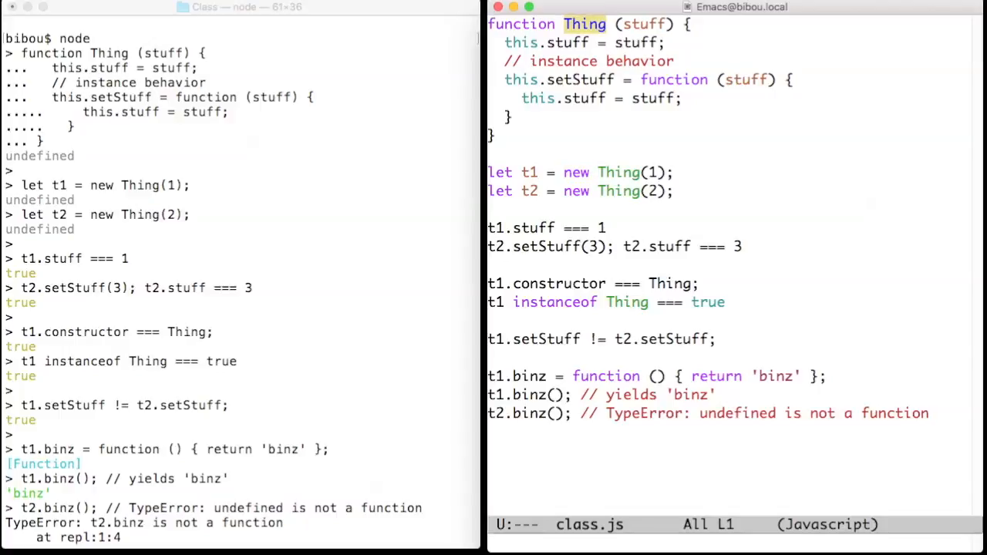